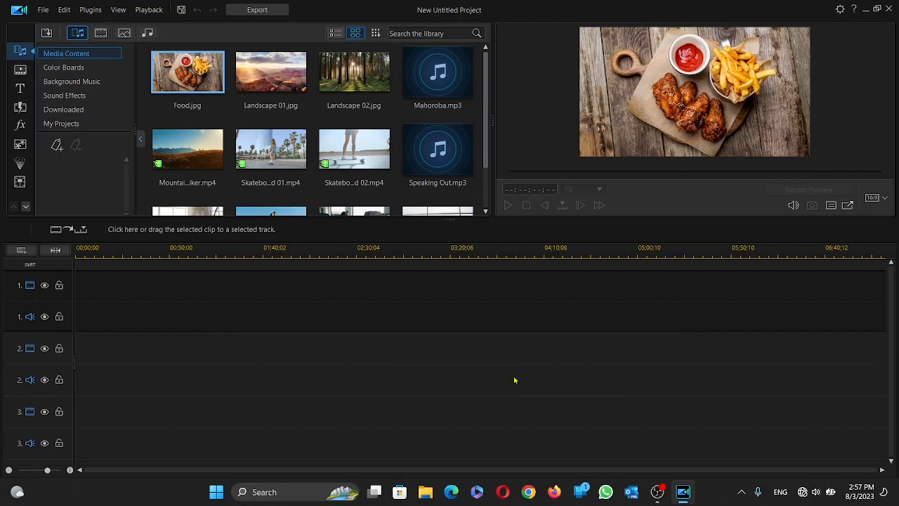
pyautogui.moveTo(276, 231)
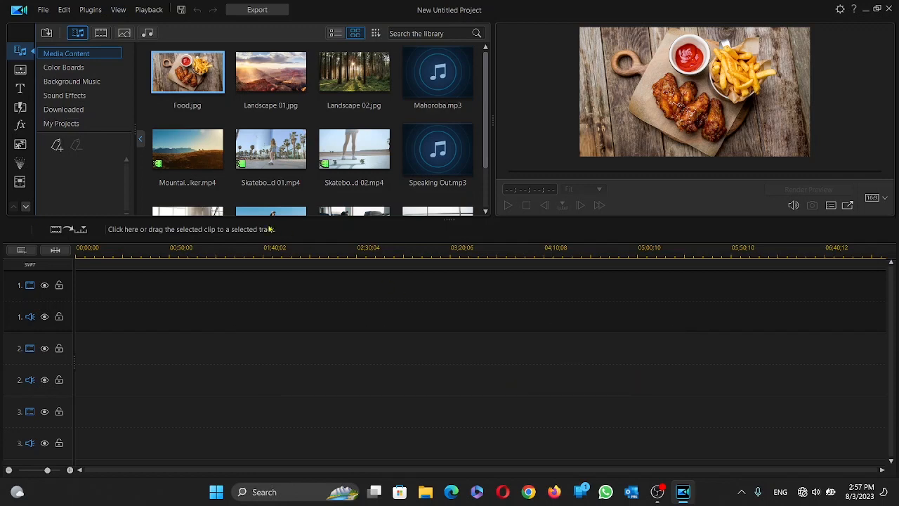
# Select the Skateboard 01 clip in the media library for the background track.
pyautogui.click(189, 149)
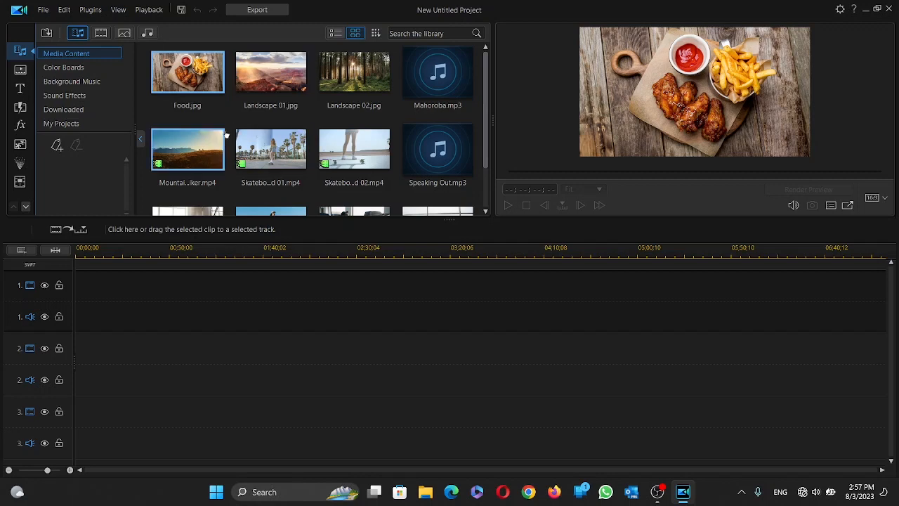
pyautogui.moveTo(270, 148)
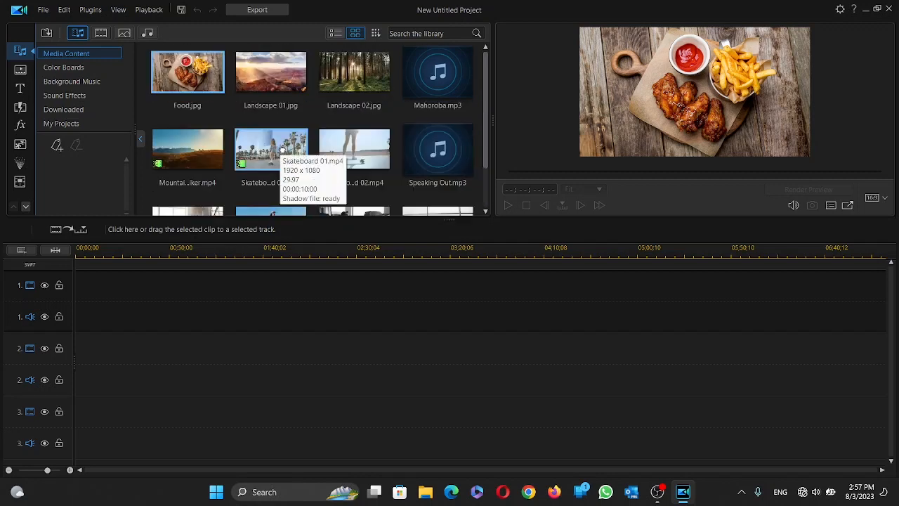
pyautogui.moveTo(208, 154)
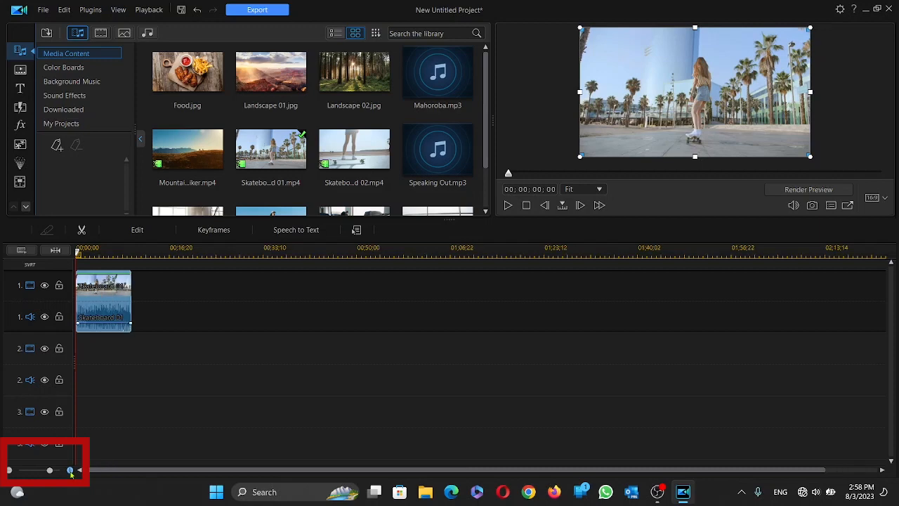
# Zoom the timeline in on the skateboard clip and start a media import (Ctrl+Q).
pyautogui.moveTo(70, 470); pyautogui.dragTo(53, 469)
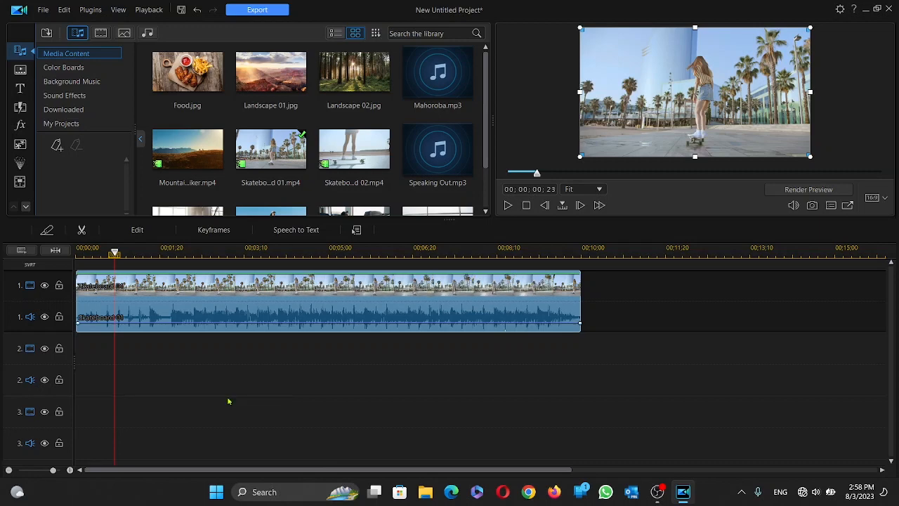
pyautogui.press('Ctrl+q')
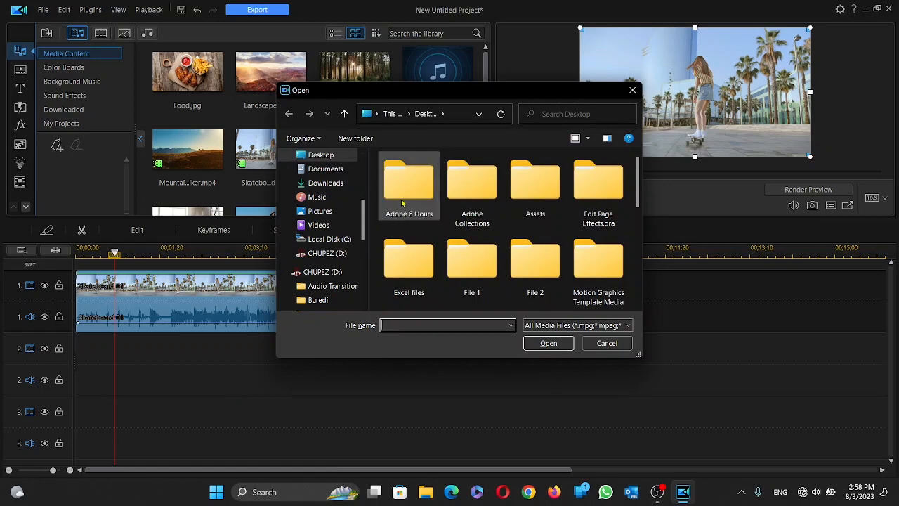
pyautogui.moveTo(599, 182)
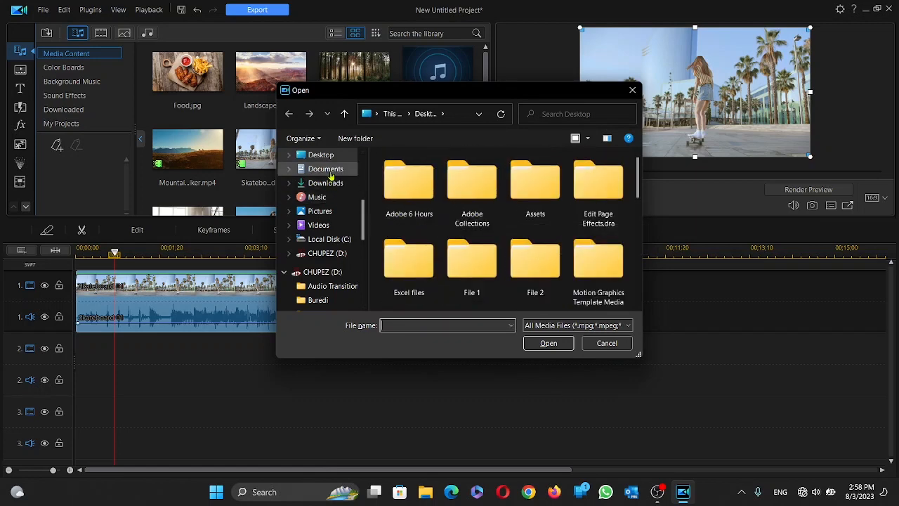
# Import the two AdobeStock video files from the Downloads folder into the library.
pyautogui.click(326, 183)
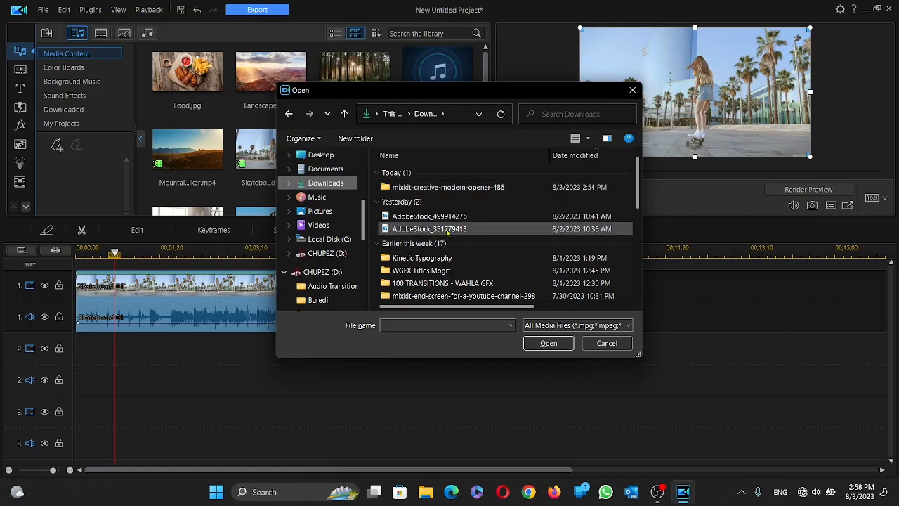
pyautogui.click(428, 217)
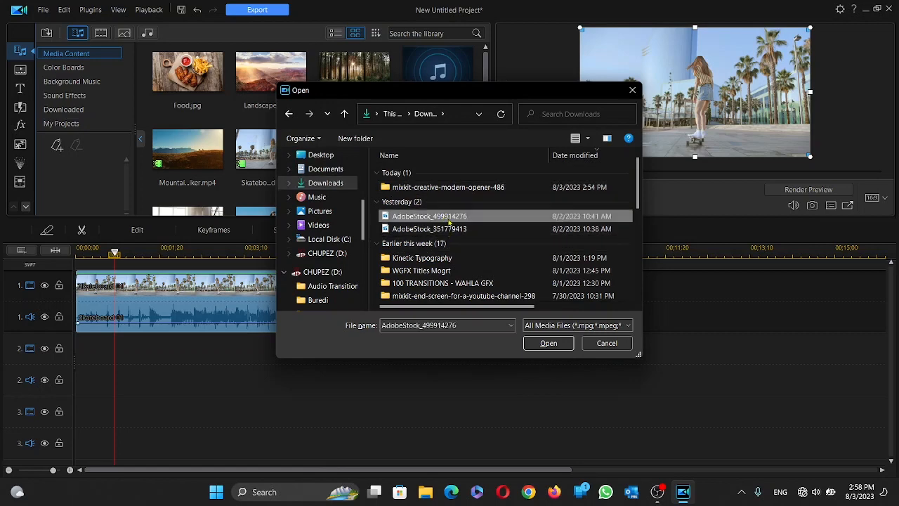
pyautogui.moveTo(449, 219)
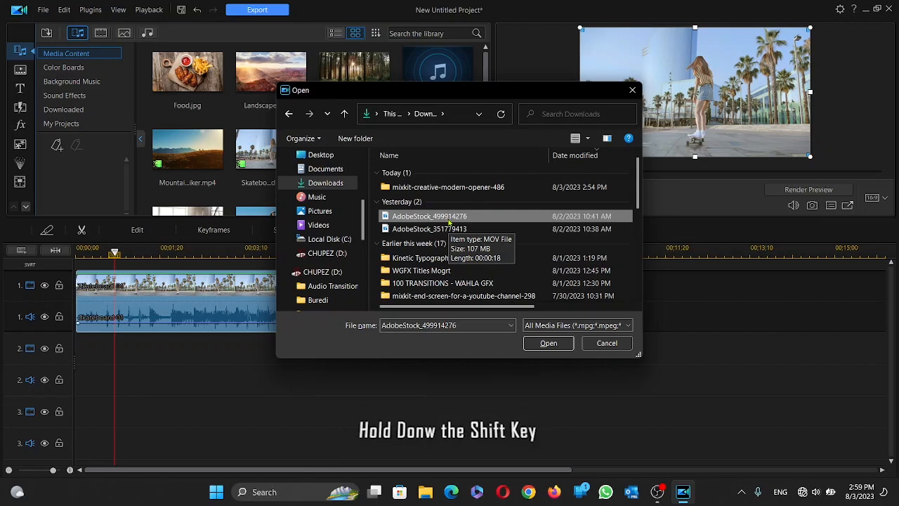
pyautogui.moveTo(435, 227)
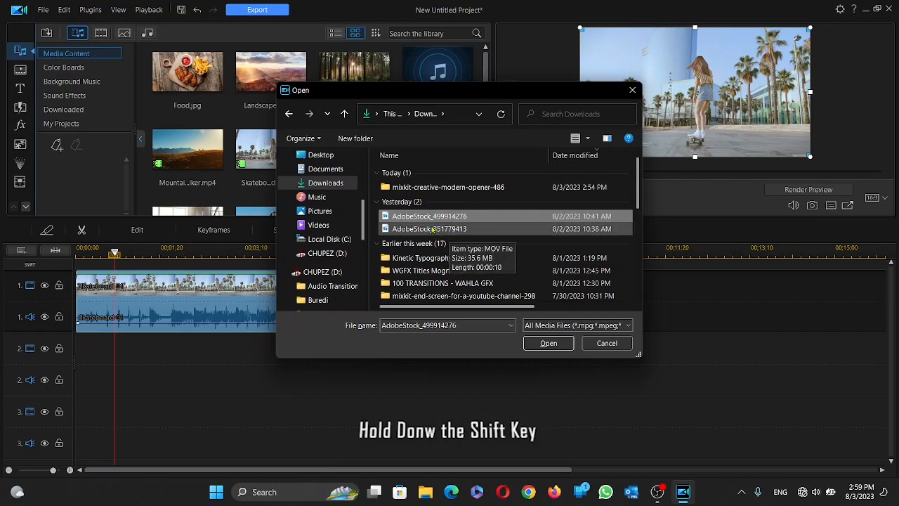
pyautogui.click(429, 228)
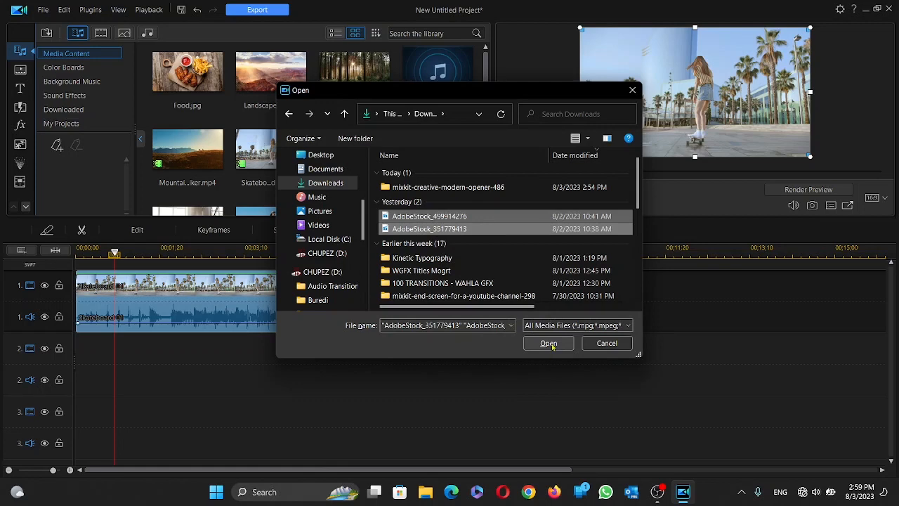
pyautogui.click(548, 343)
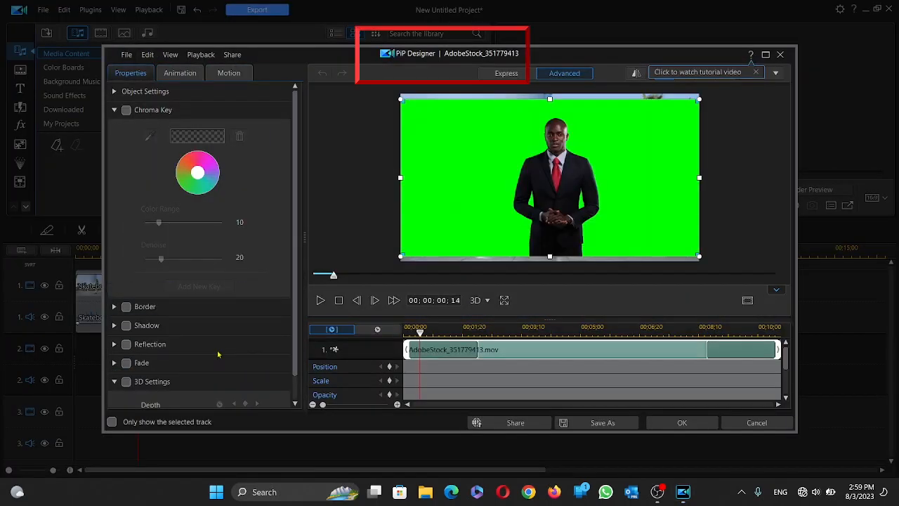
pyautogui.moveTo(551, 274)
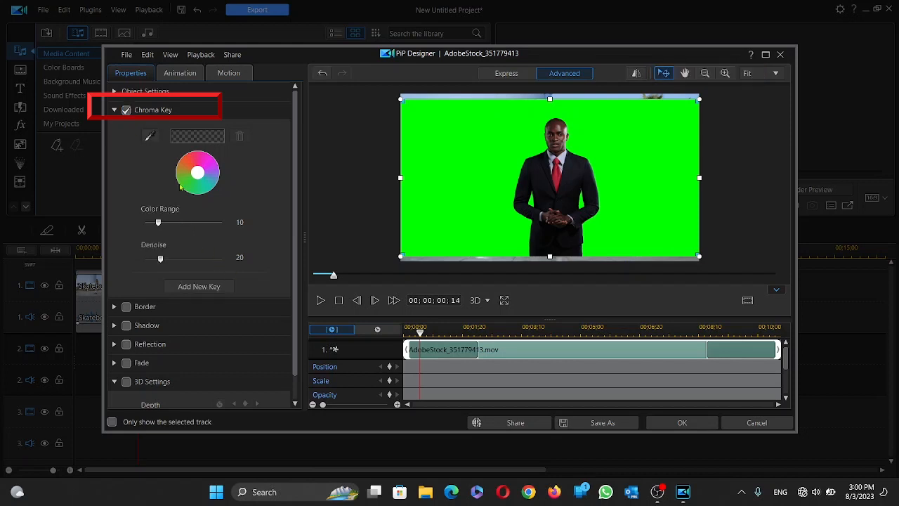
pyautogui.moveTo(149, 135)
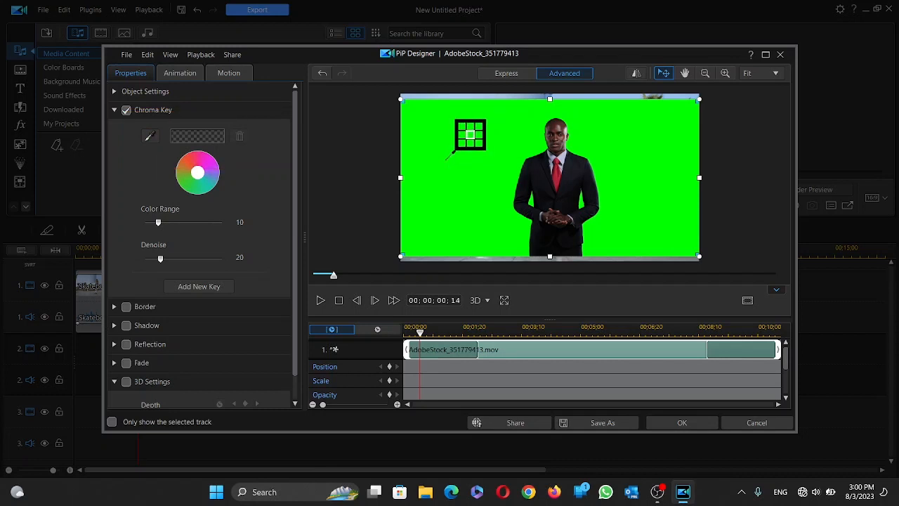
# Sample the green backdrop as the key colour and set Color Range to 44.
pyautogui.click(470, 135)
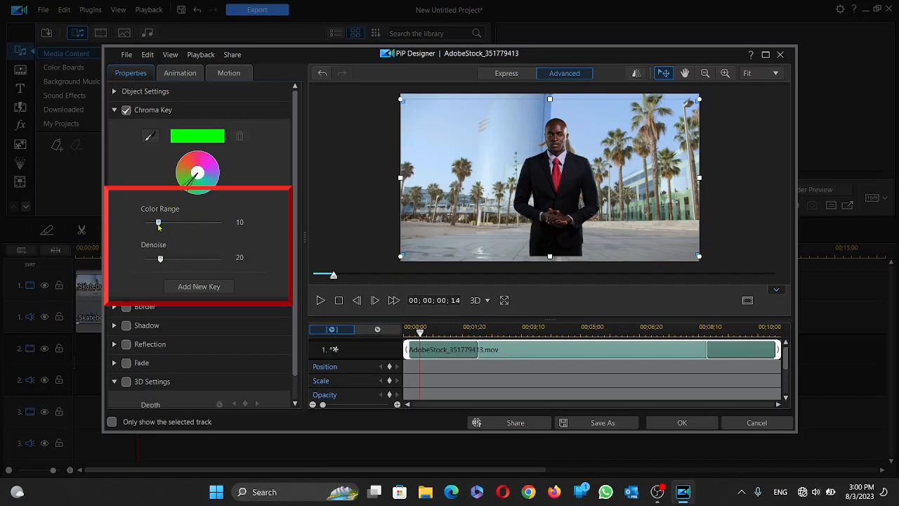
pyautogui.moveTo(159, 228)
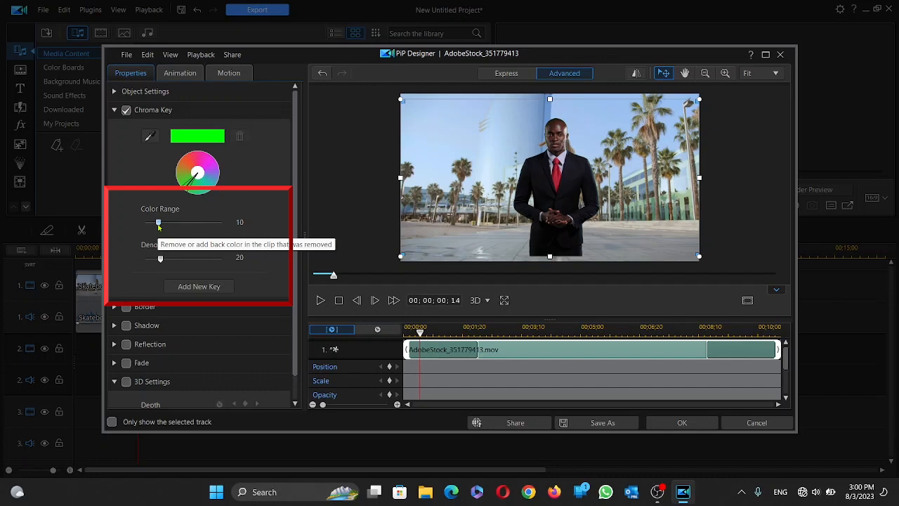
pyautogui.moveTo(157, 222); pyautogui.dragTo(224, 222)
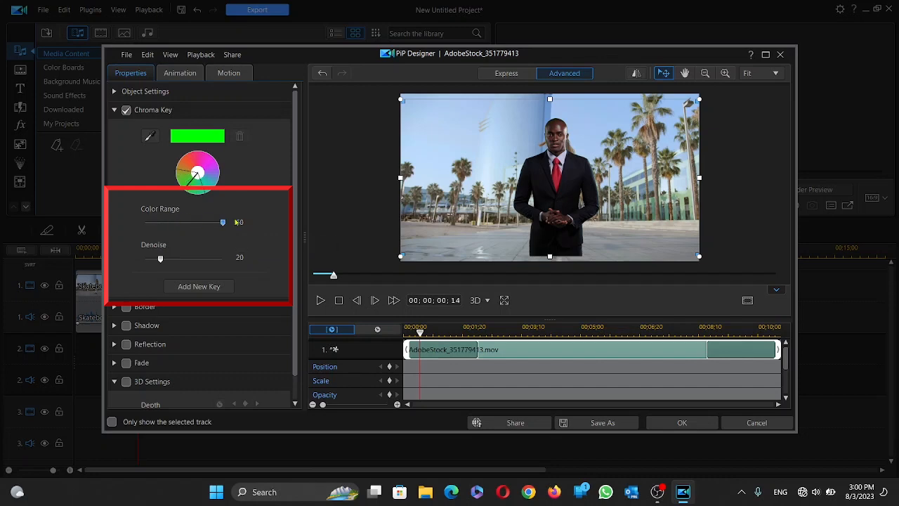
pyautogui.moveTo(223, 222); pyautogui.dragTo(202, 222)
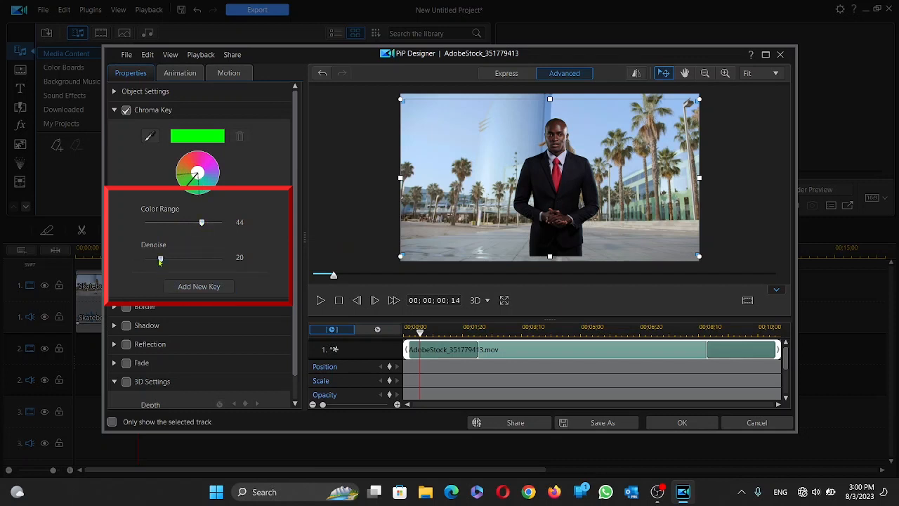
# Lower the presenter key's Denoise to 30 and confirm the settings.
pyautogui.moveTo(160, 259); pyautogui.dragTo(223, 259)
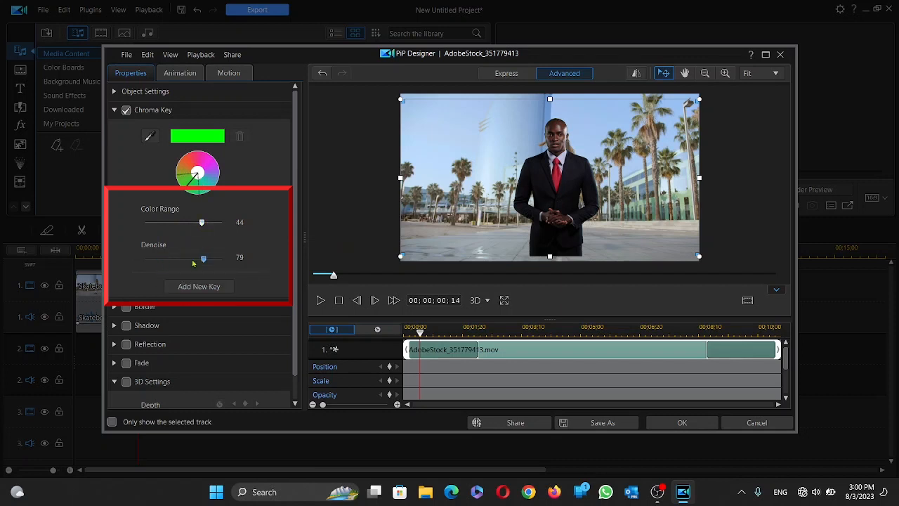
pyautogui.moveTo(223, 258); pyautogui.dragTo(168, 258)
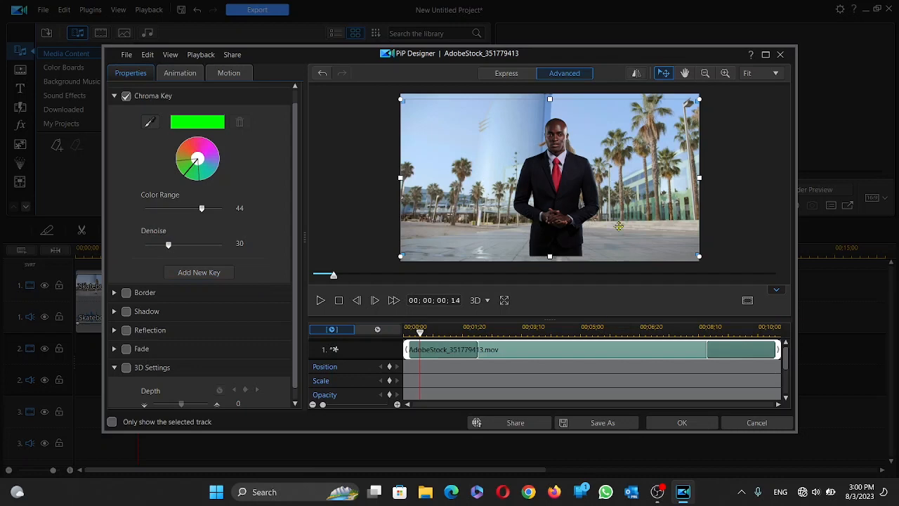
pyautogui.click(683, 421)
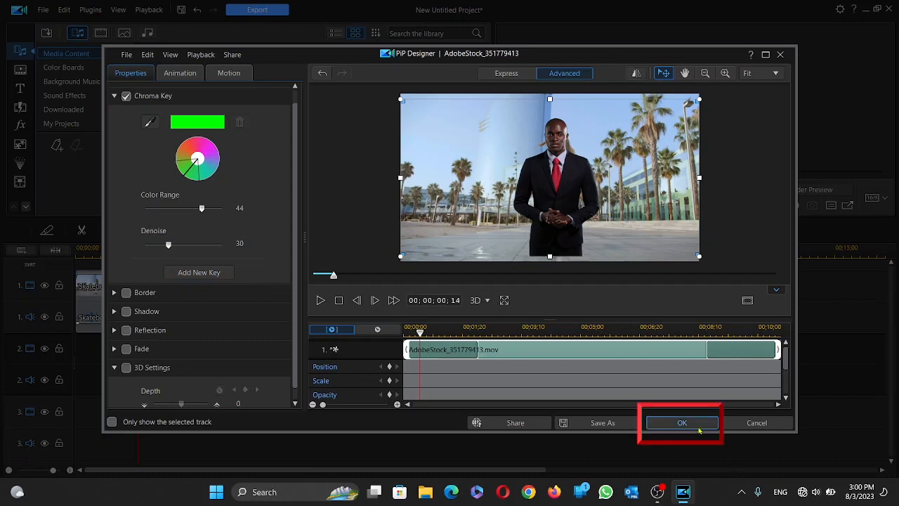
# Apply the presenter's key and enable Chroma Key on the blue-screen cat clip.
pyautogui.click(682, 422)
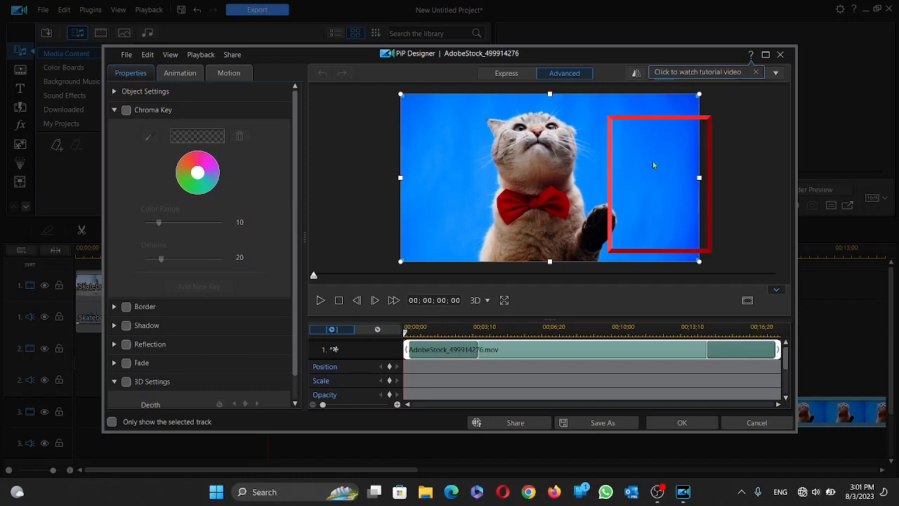
pyautogui.moveTo(659, 165)
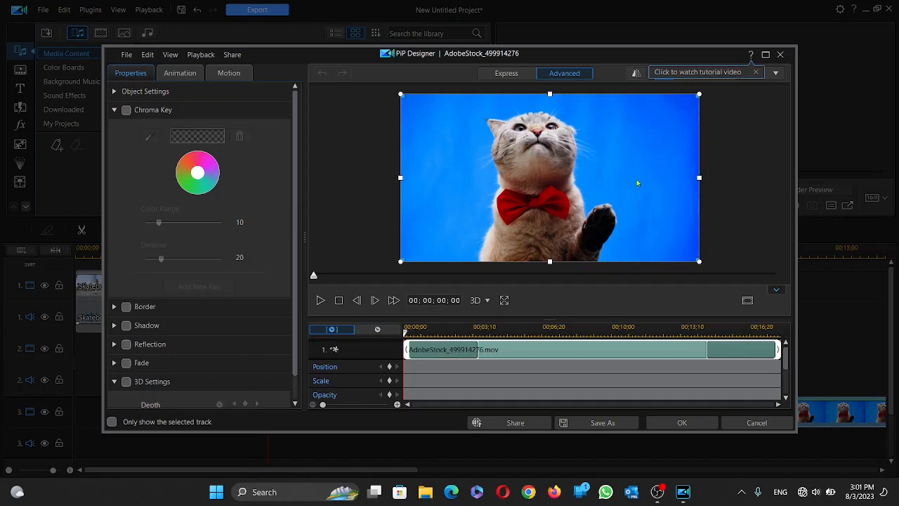
pyautogui.moveTo(533, 186)
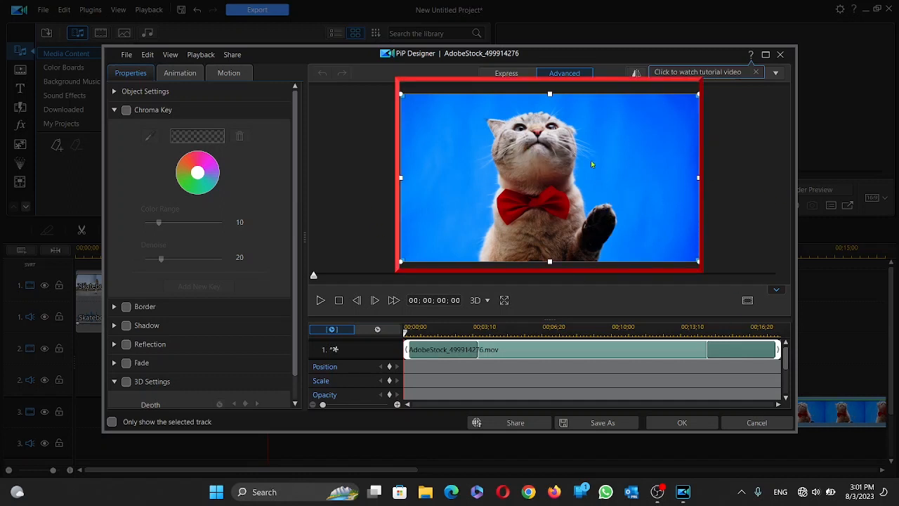
pyautogui.moveTo(503, 166)
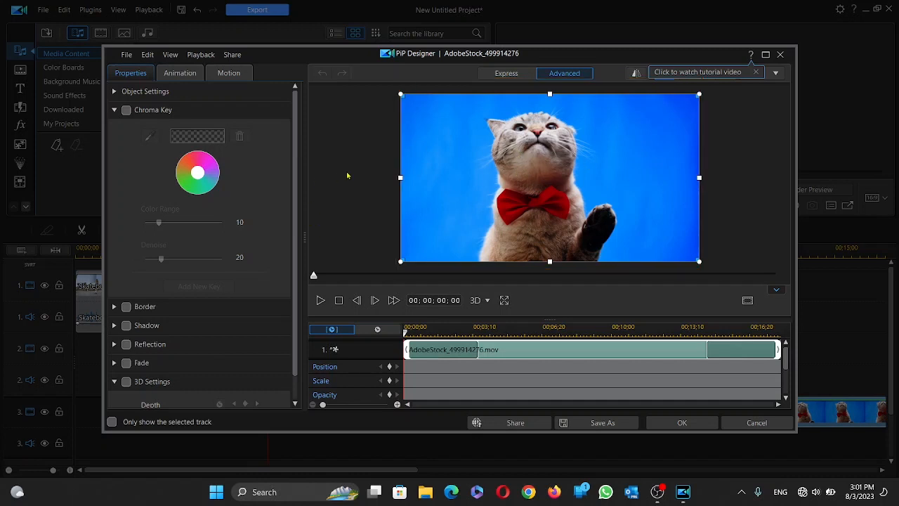
pyautogui.click(126, 109)
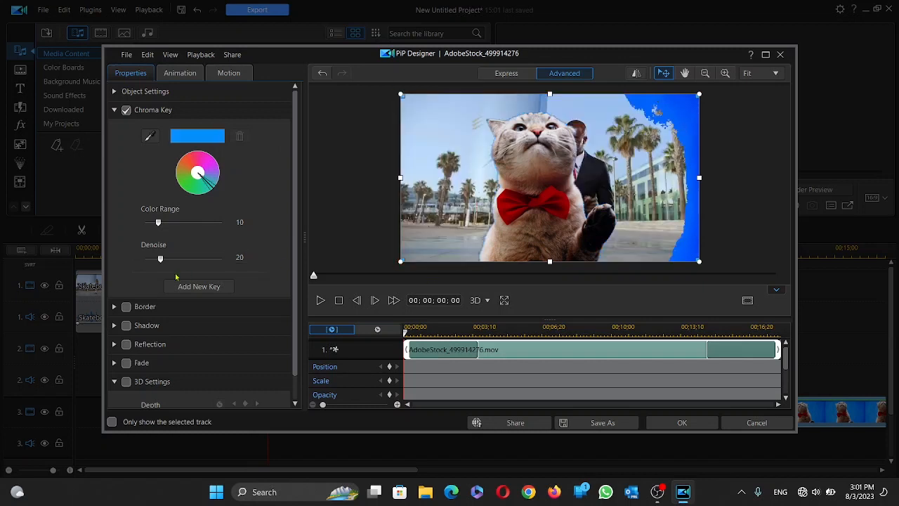
pyautogui.moveTo(157, 223)
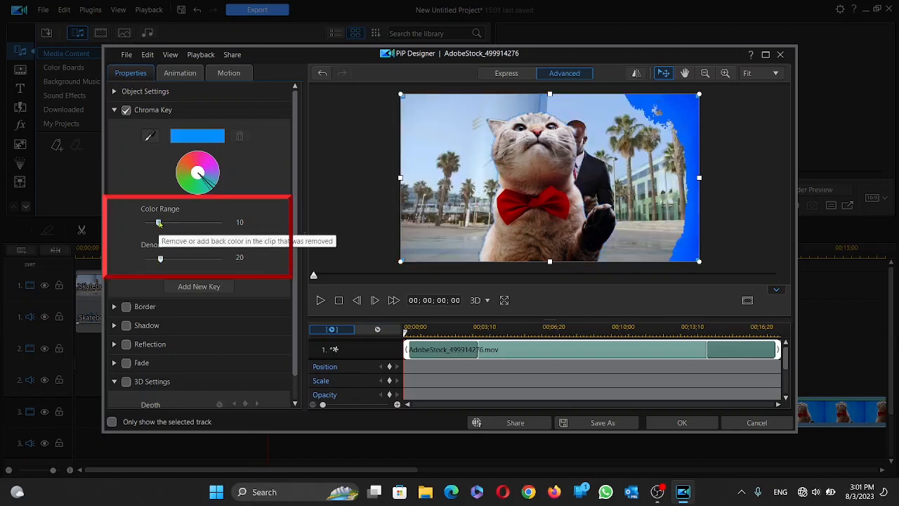
# Tune the first blue key's Color Range up and back down to a low value.
pyautogui.moveTo(159, 222); pyautogui.dragTo(200, 222)
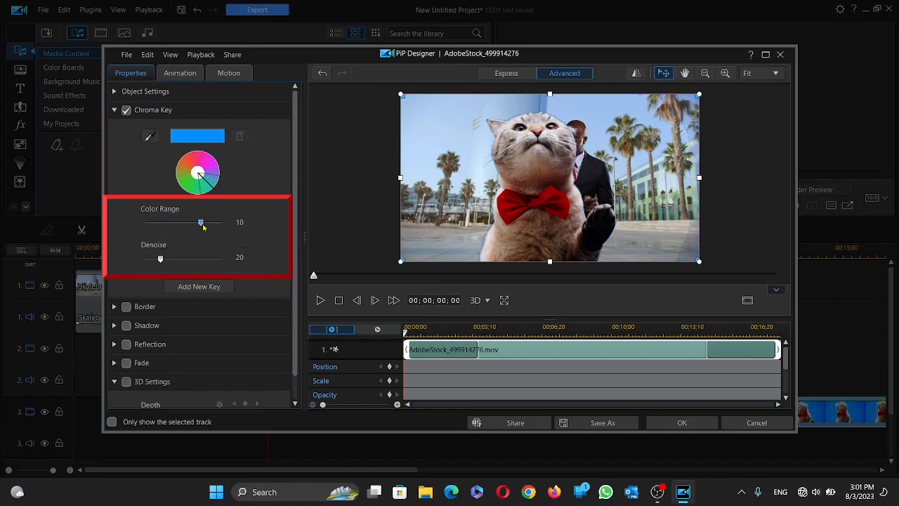
pyautogui.moveTo(201, 222); pyautogui.dragTo(209, 222)
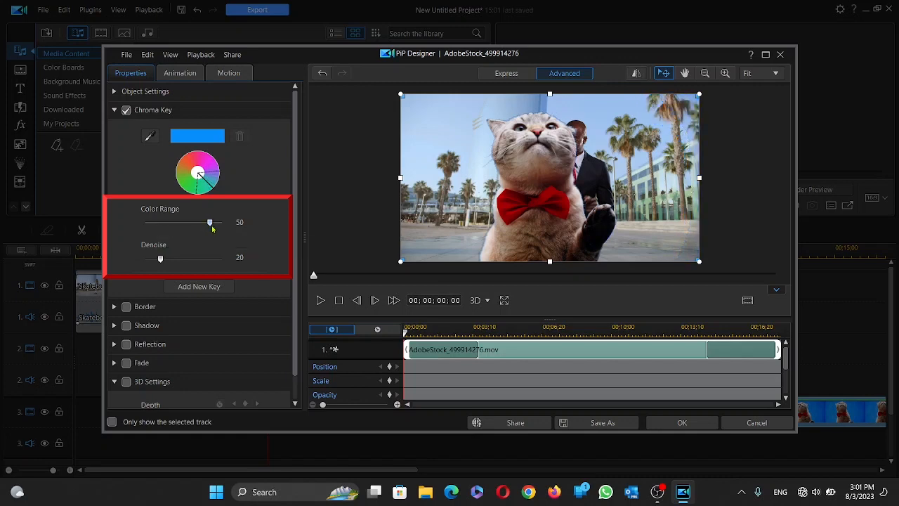
pyautogui.moveTo(211, 222); pyautogui.dragTo(157, 222)
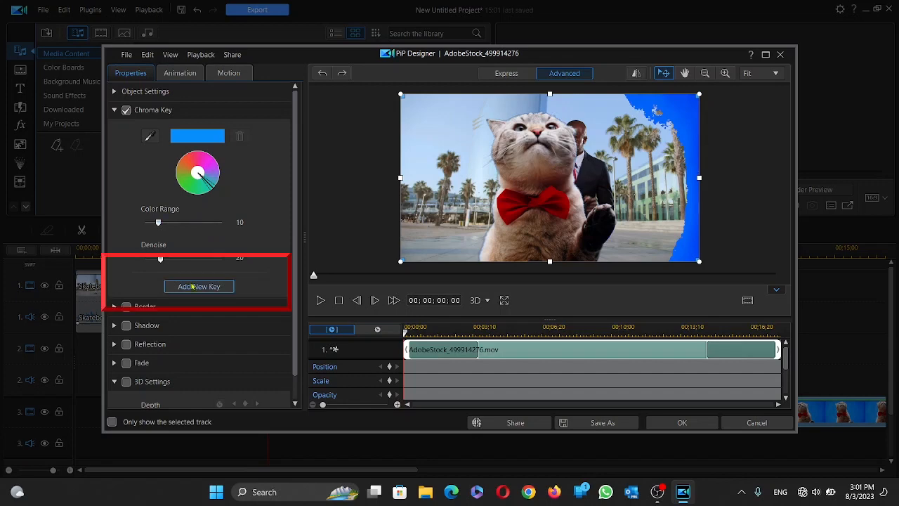
pyautogui.moveTo(198, 289)
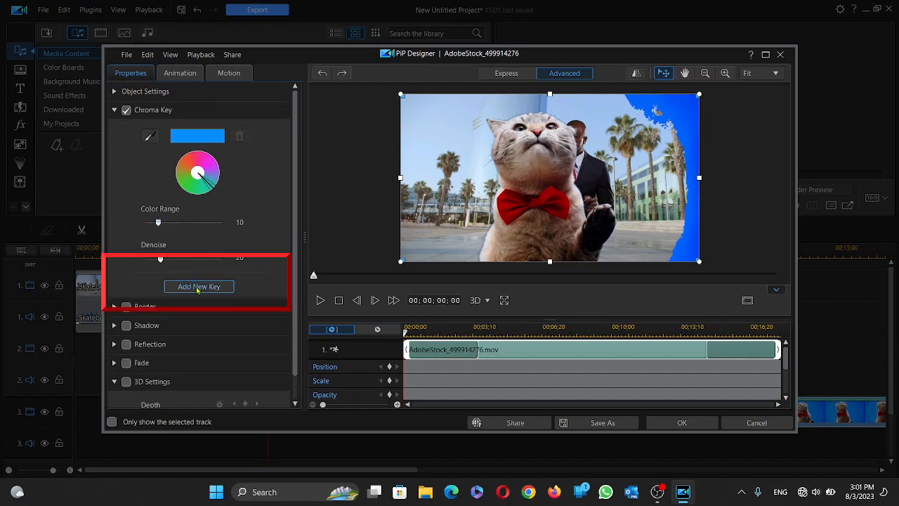
# Add a second blue key, set the ranges to 15 and apply the cat's key.
pyautogui.click(200, 286)
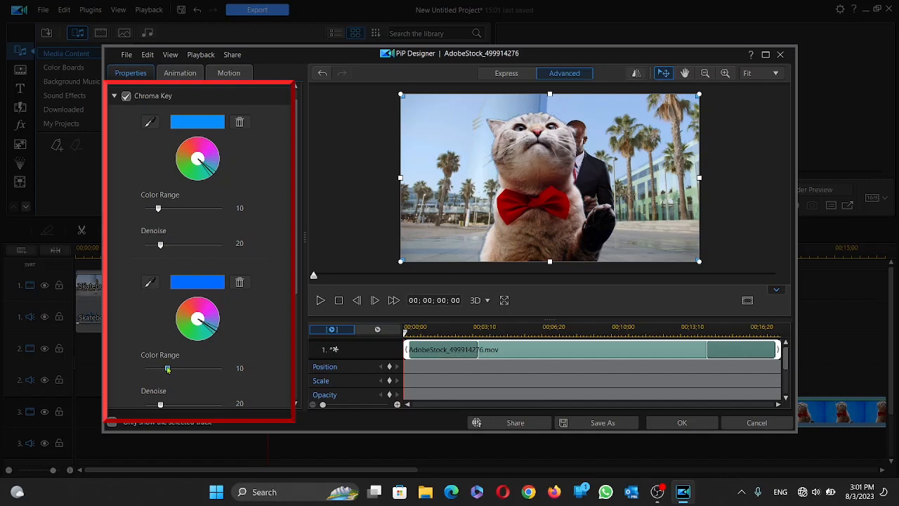
pyautogui.moveTo(157, 208); pyautogui.dragTo(163, 208)
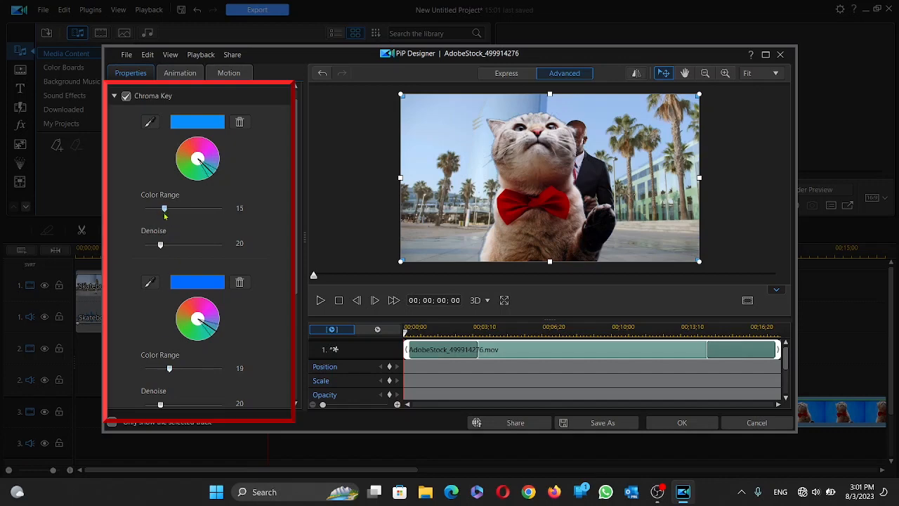
pyautogui.moveTo(682, 423)
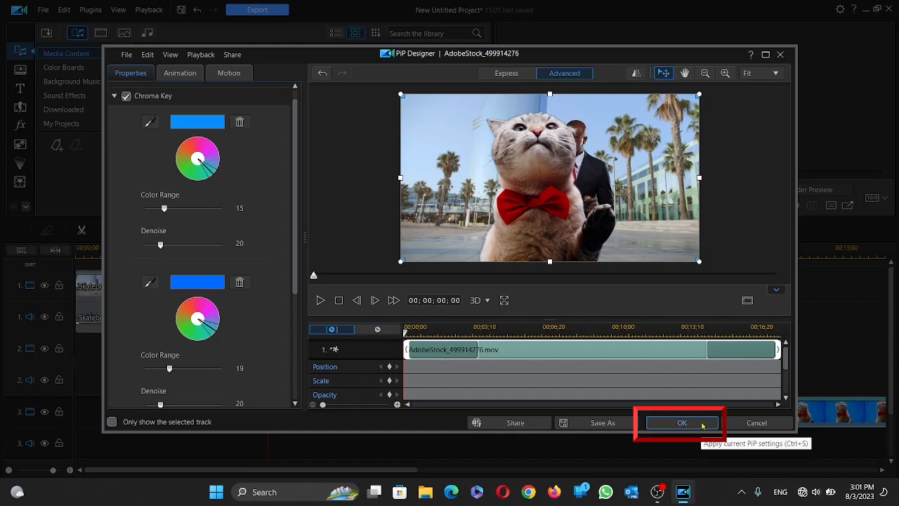
pyautogui.click(683, 422)
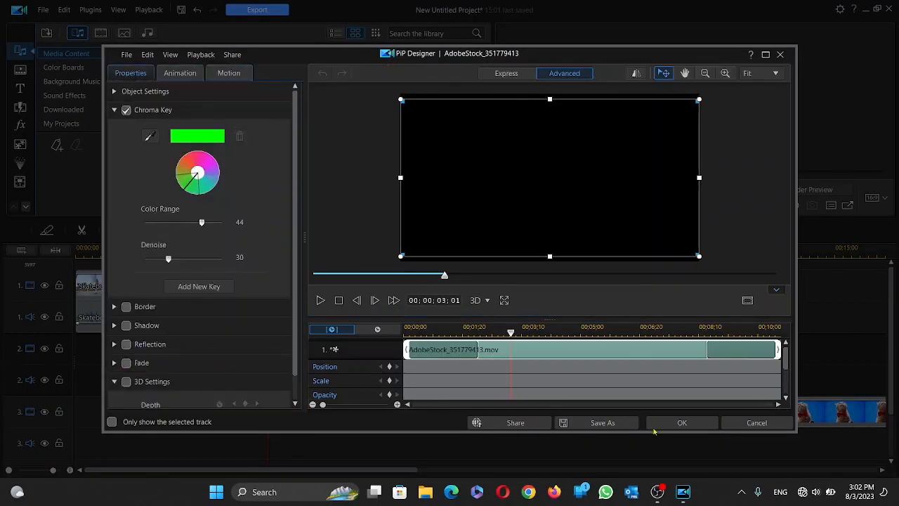
pyautogui.click(681, 421)
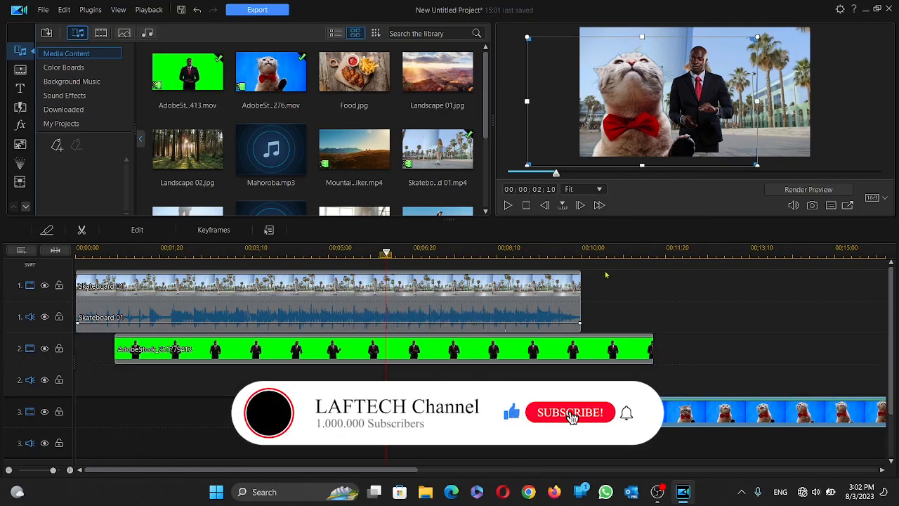
pyautogui.click(570, 413)
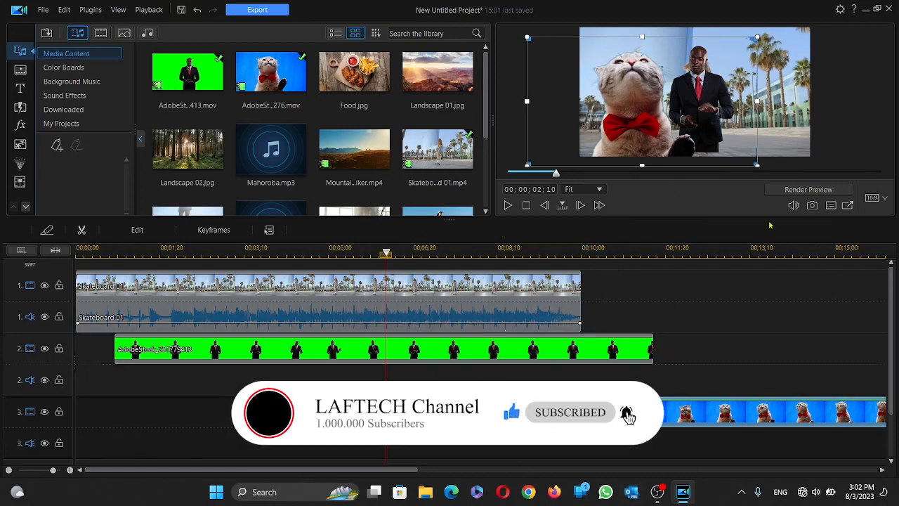